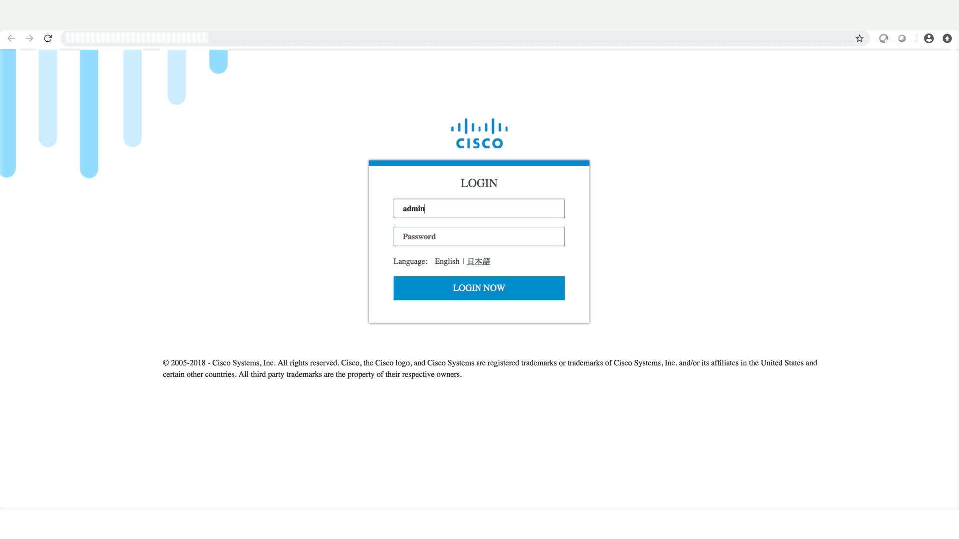
Log in with the admin credentials to reach the Account Settings step
left_click(479, 288)
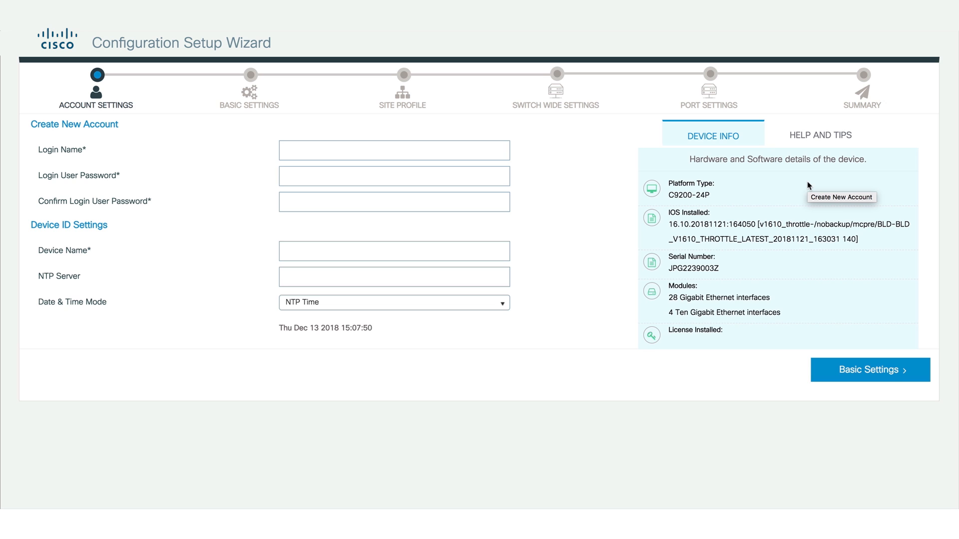
Enter login name User1 with password and device name Switch1, then continue to Basic Settings
type("User1")
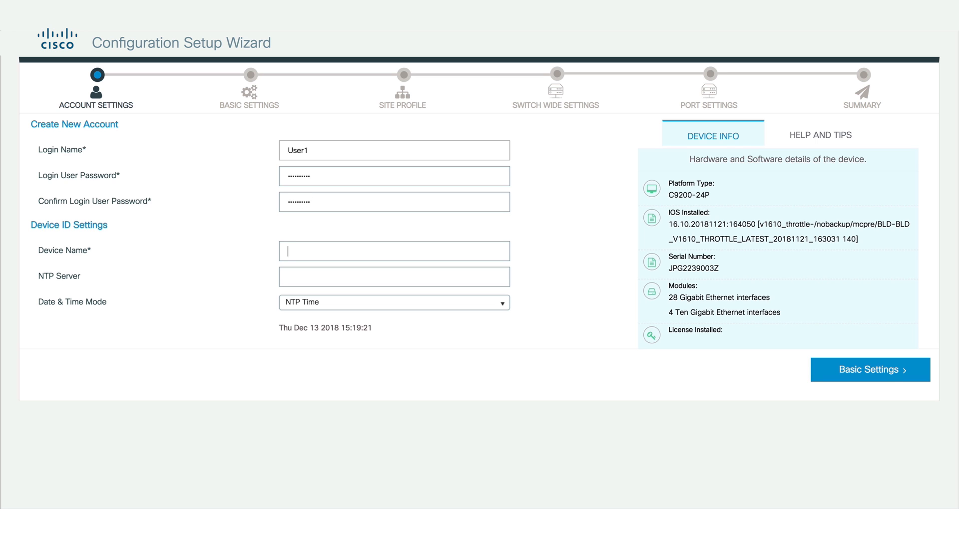
type("Switch1")
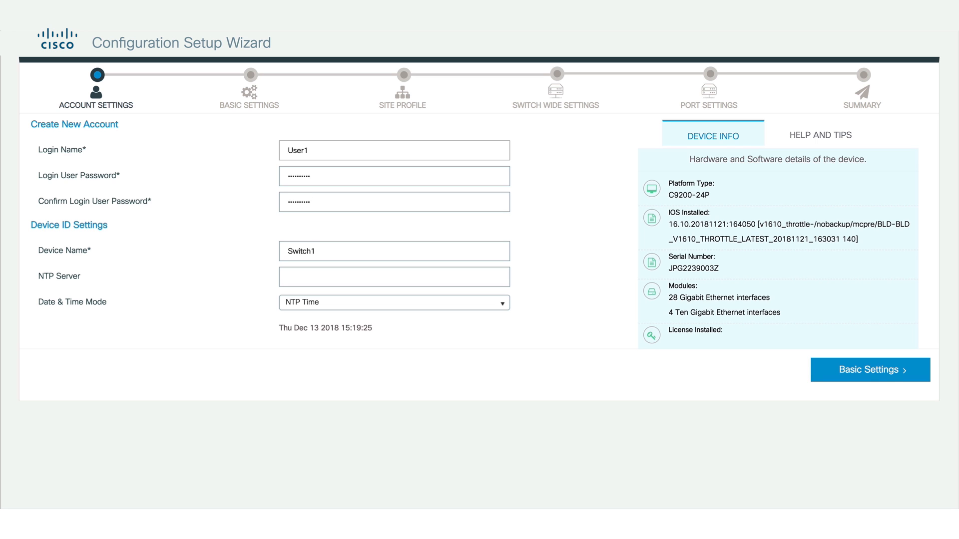
left_click(870, 369)
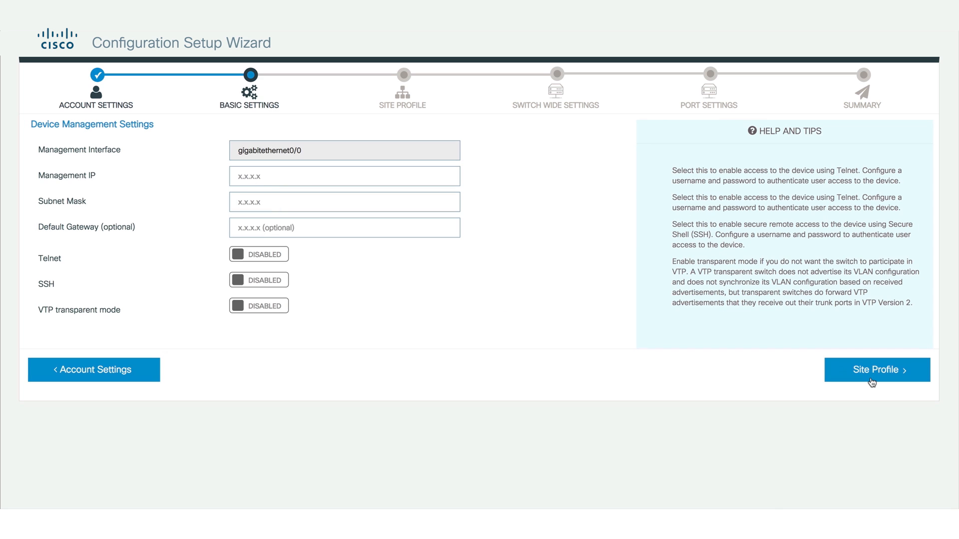
Enter management IP 10.0.0.5, mask 255.255.255.0, gateway 10.0.0.1 and proceed to Site Profile
type("10.0.0.")
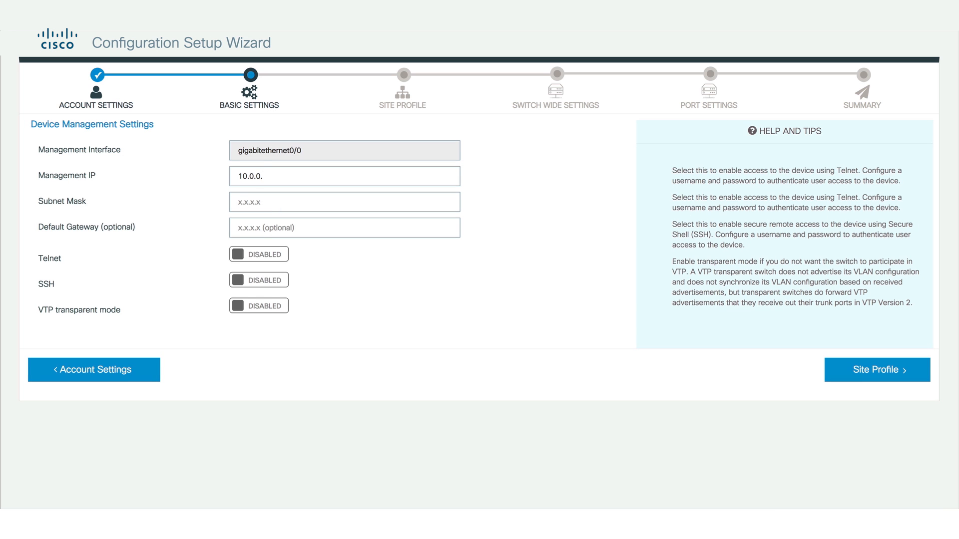
type("255.255.2")
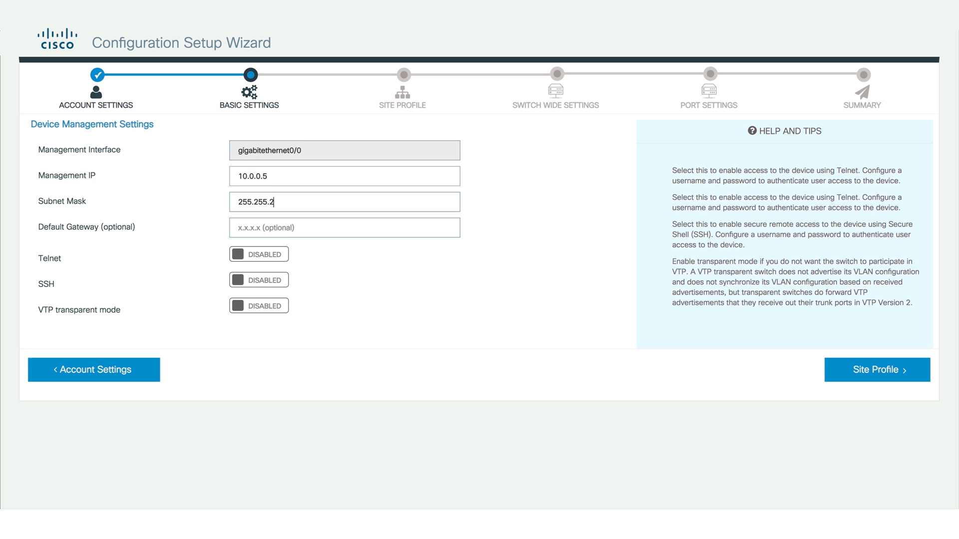
type("10.0.0.1")
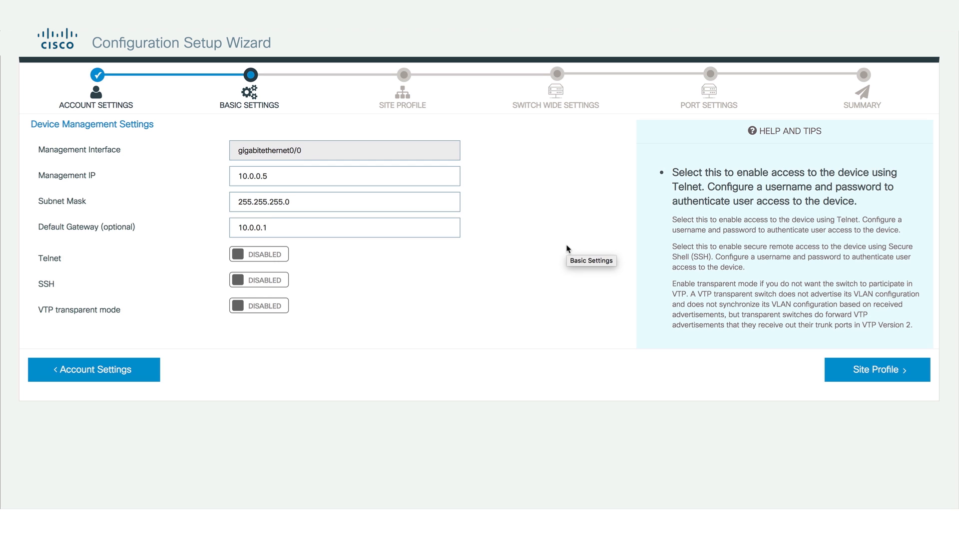
left_click(875, 369)
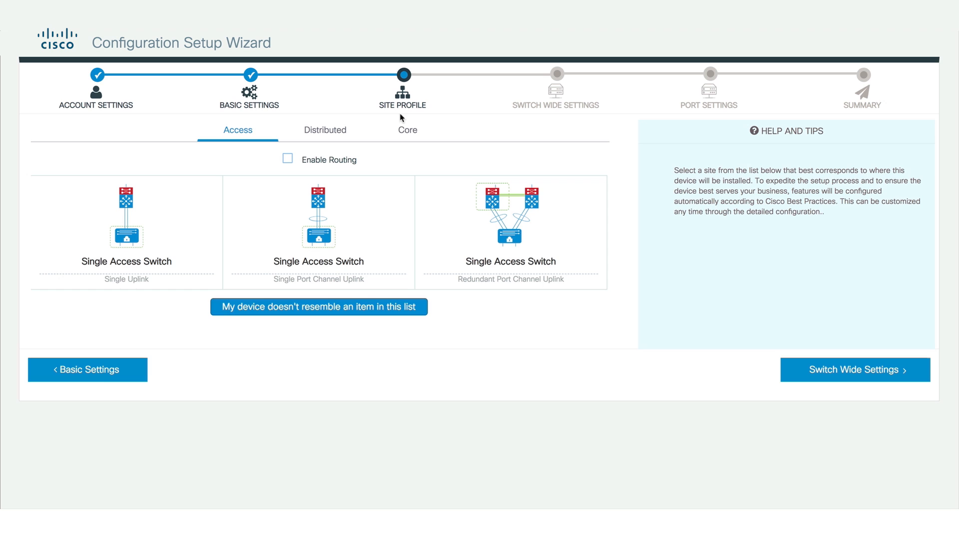
mouse_move(403, 118)
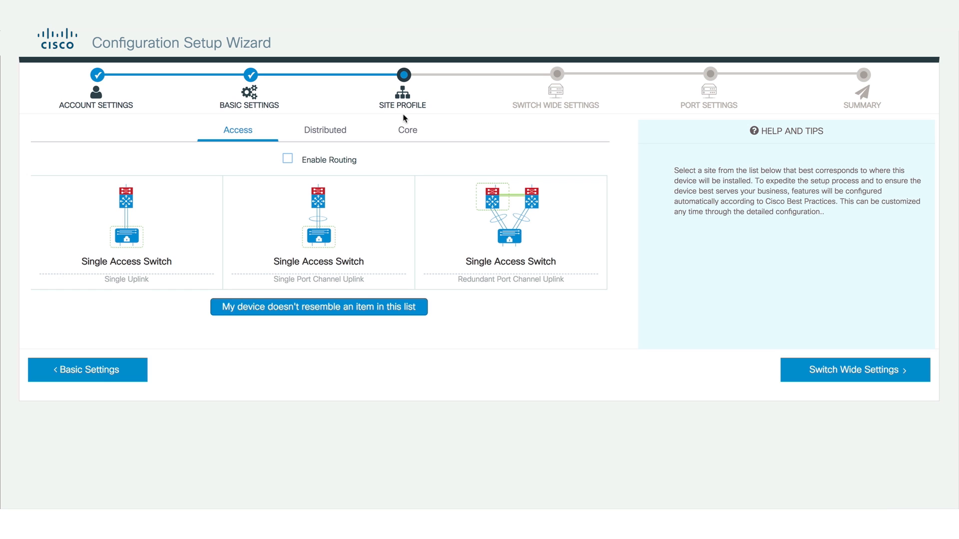
mouse_move(418, 117)
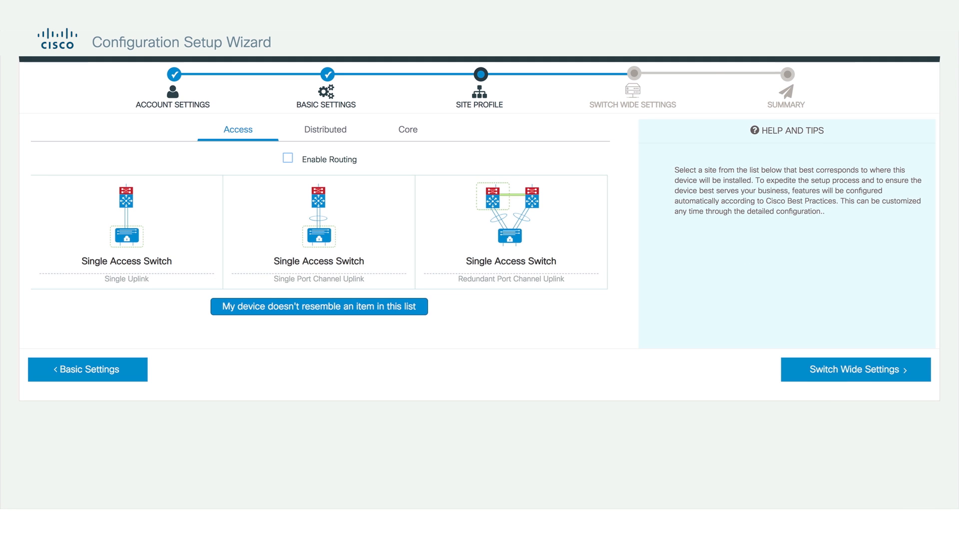
mouse_move(731, 452)
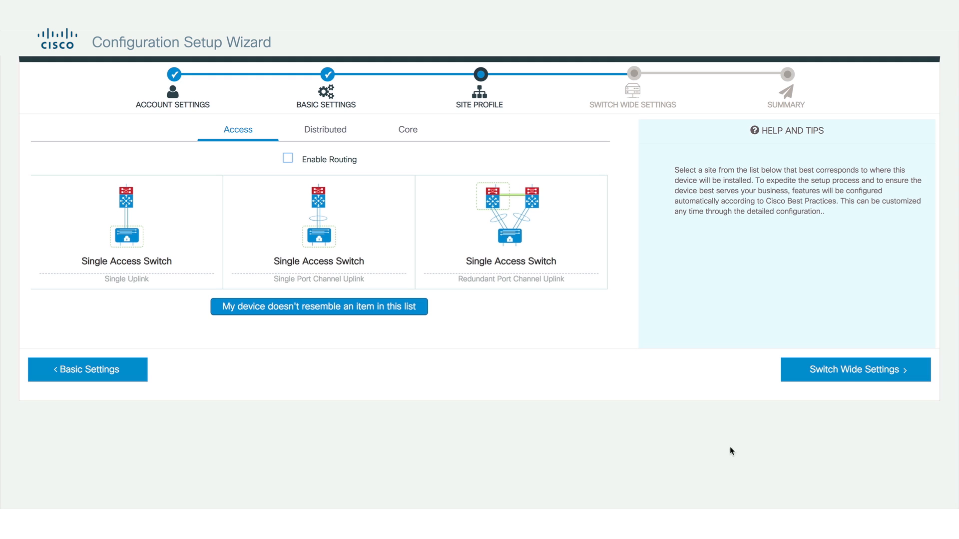
mouse_move(856, 378)
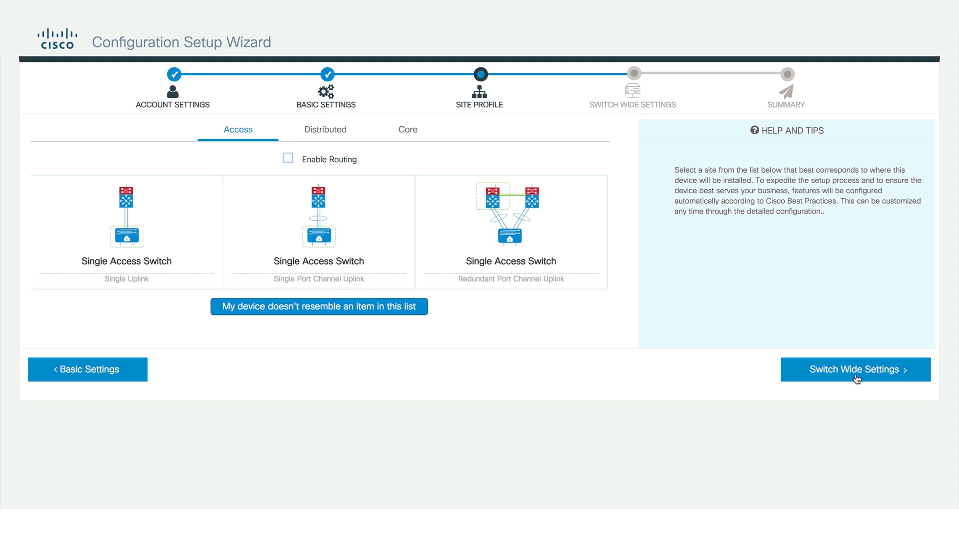
In Switch Wide Settings enable Data VLAN 4 named VLAN1 with IP 9.33.9.8 and mask 255.255.0.0
left_click(855, 369)
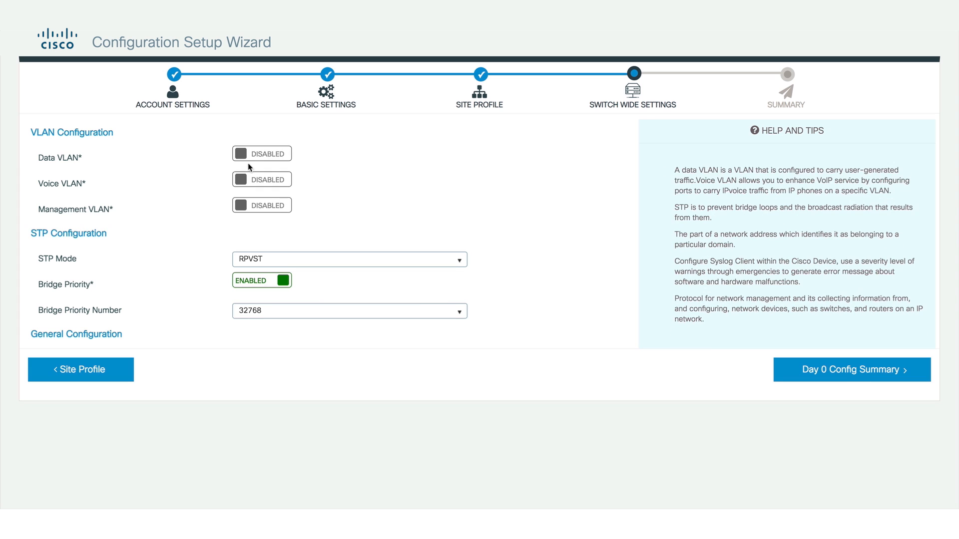
left_click(262, 153)
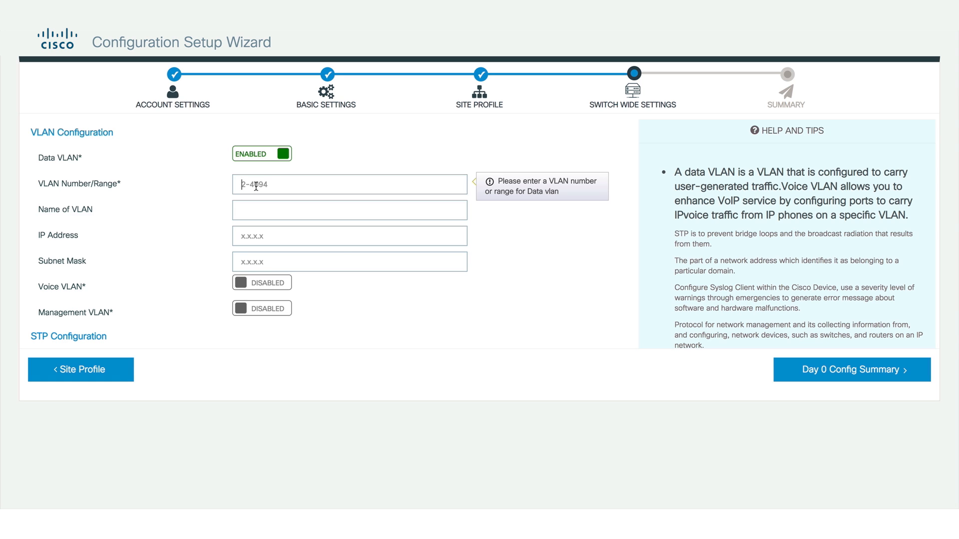
type("VLA")
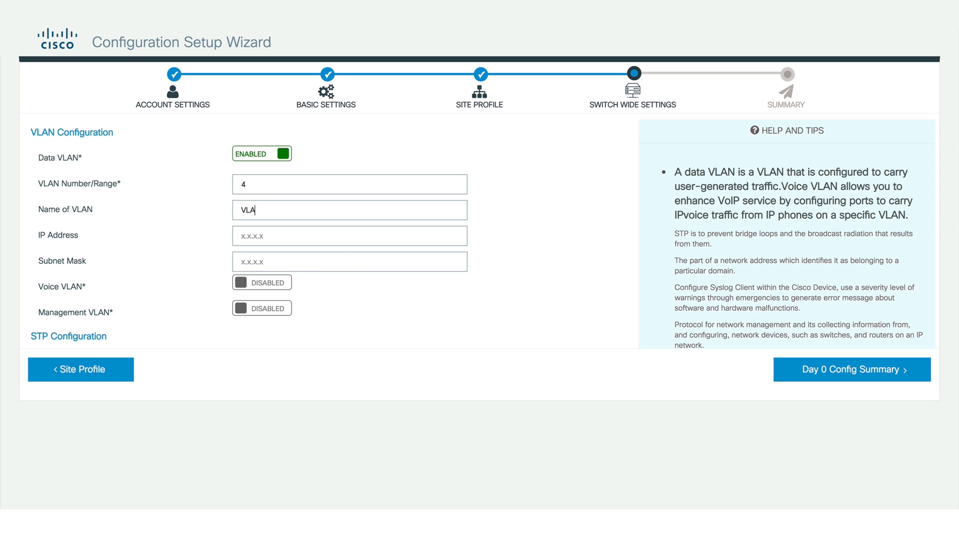
type("9")
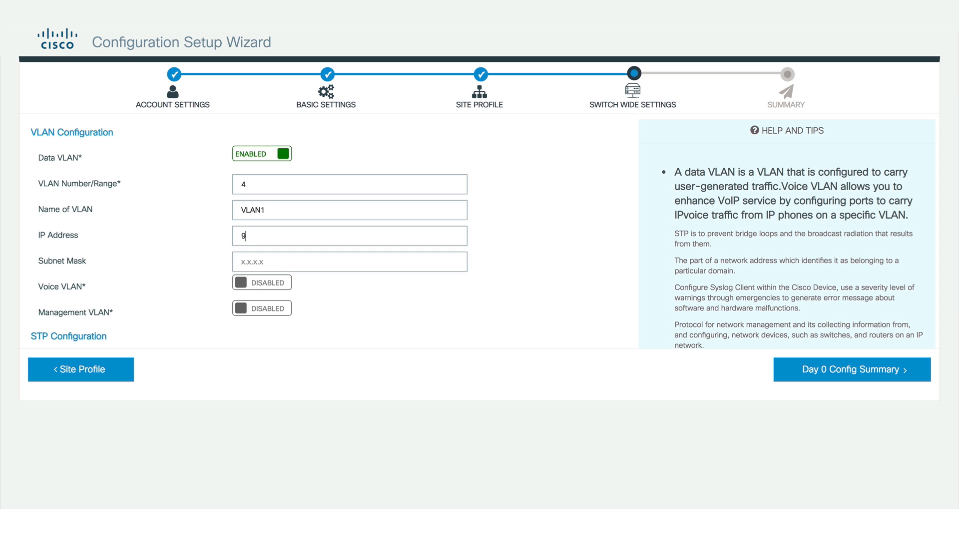
type(".33.9")
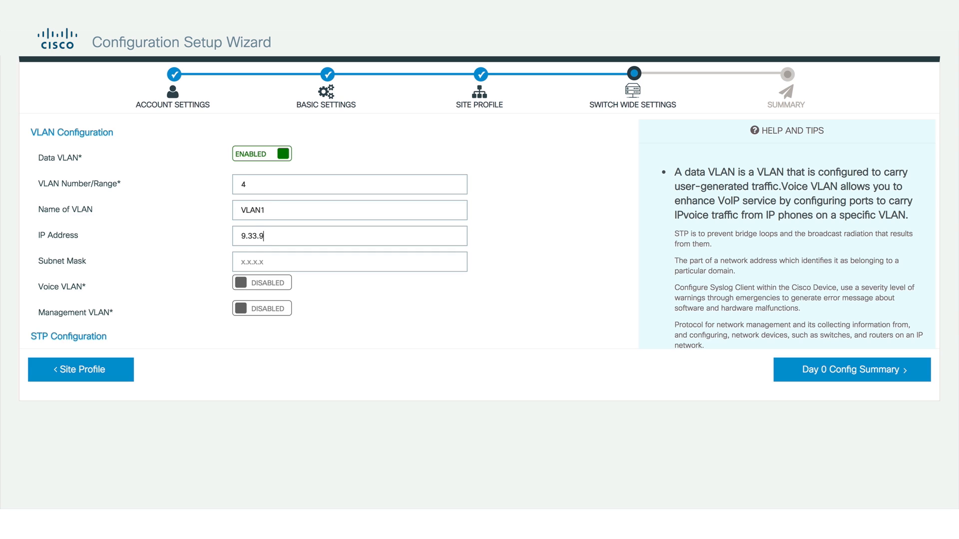
type("255")
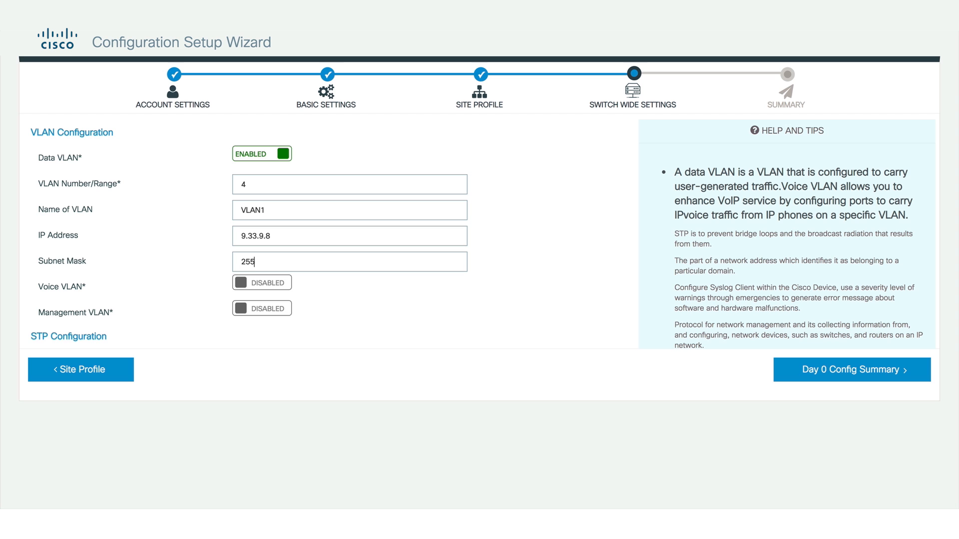
scroll("down", 3)
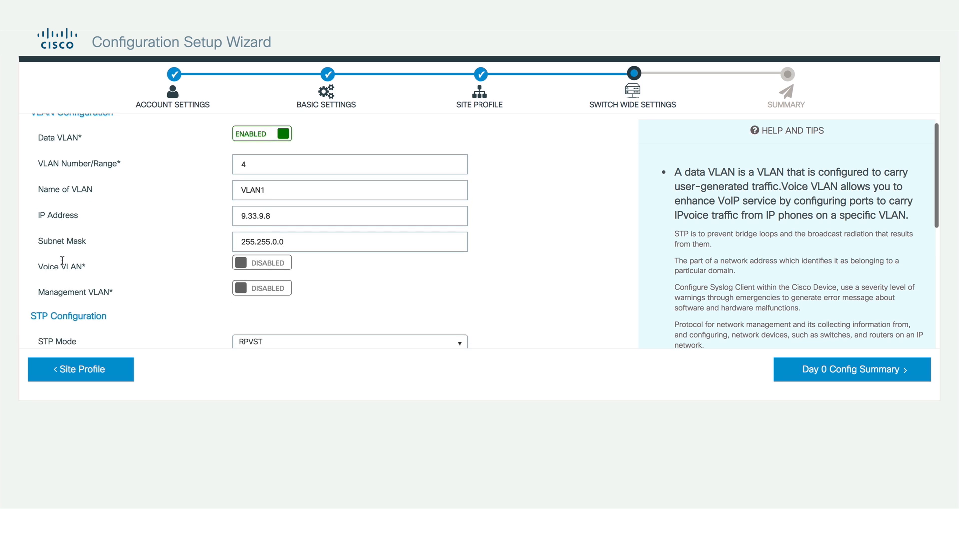
scroll("down", 3)
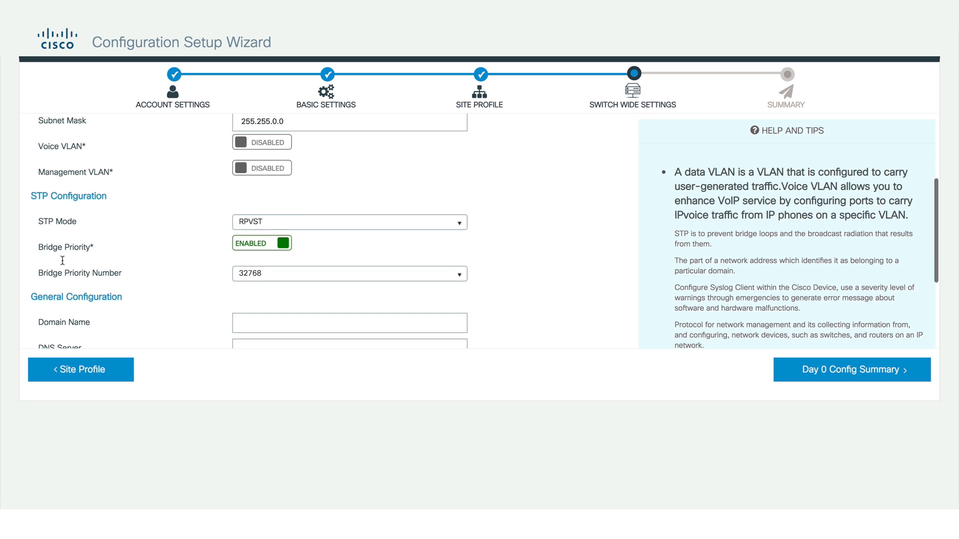
scroll("down", 3)
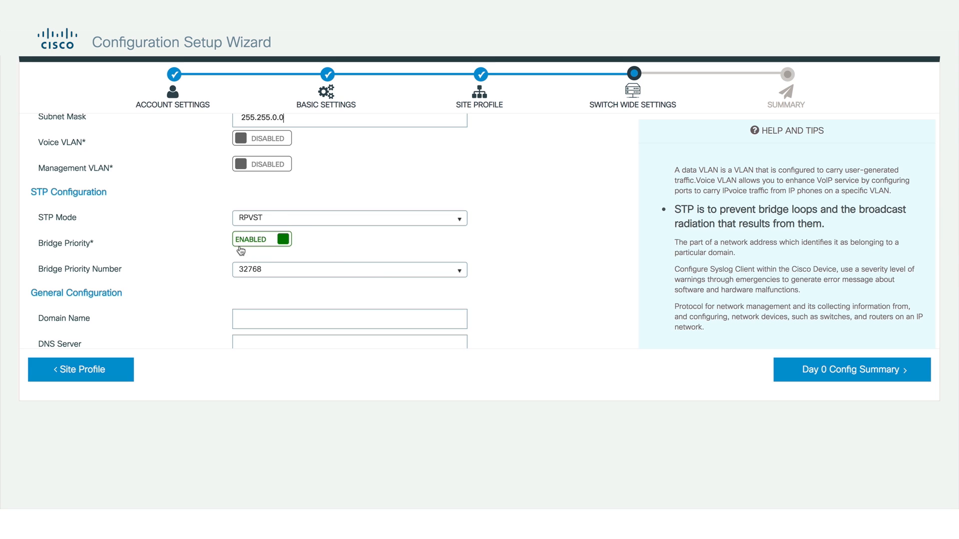
mouse_move(243, 281)
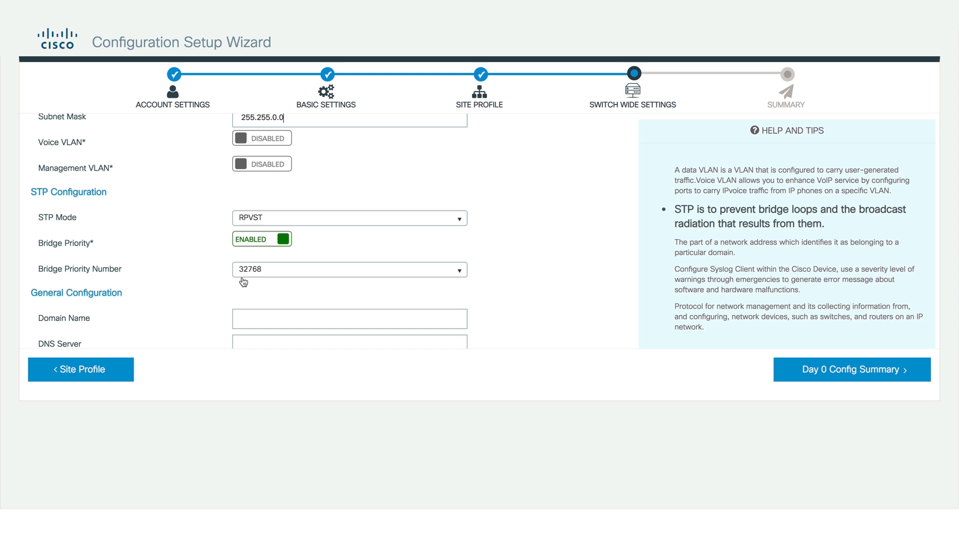
scroll("down", 3)
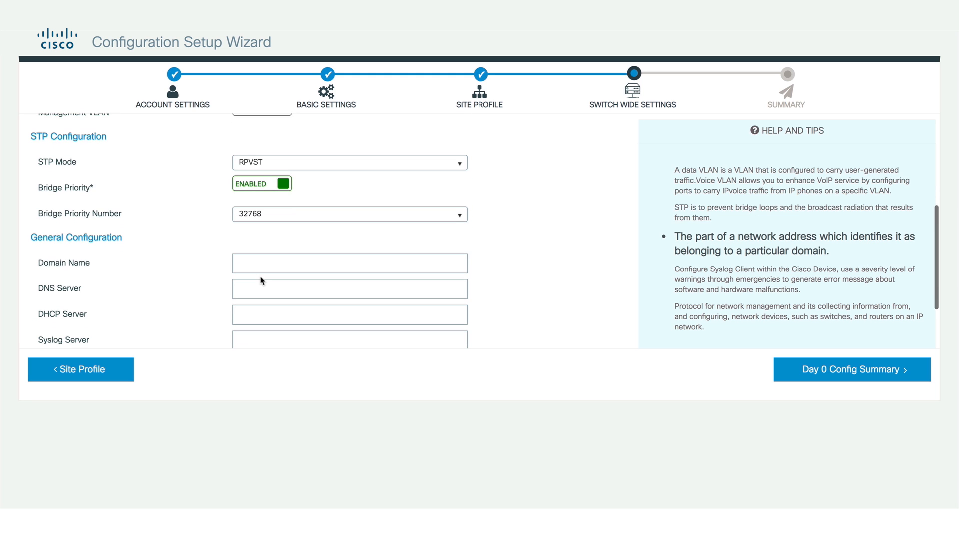
scroll("down", 3)
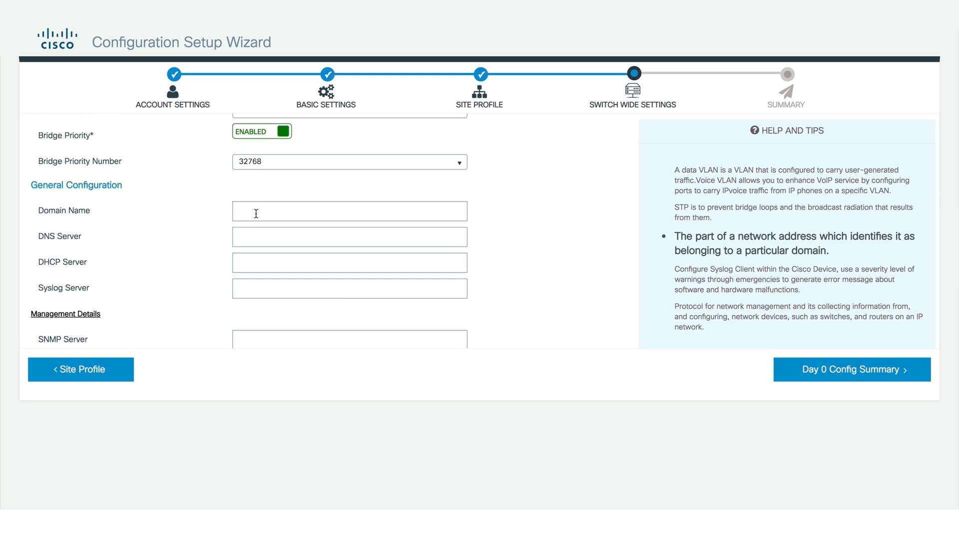
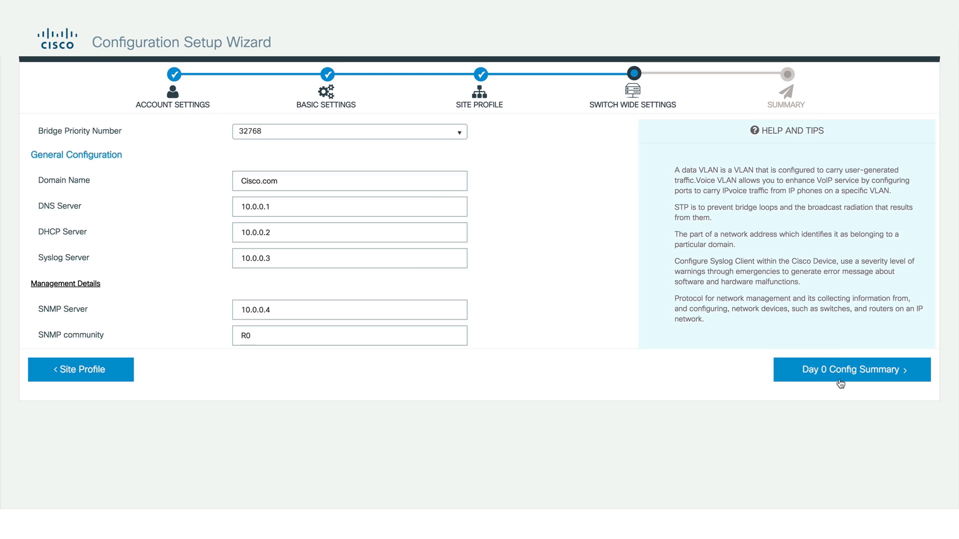
Review the Day 0 Config Summary and CLI preview, then submit the configuration to the switch
left_click(851, 369)
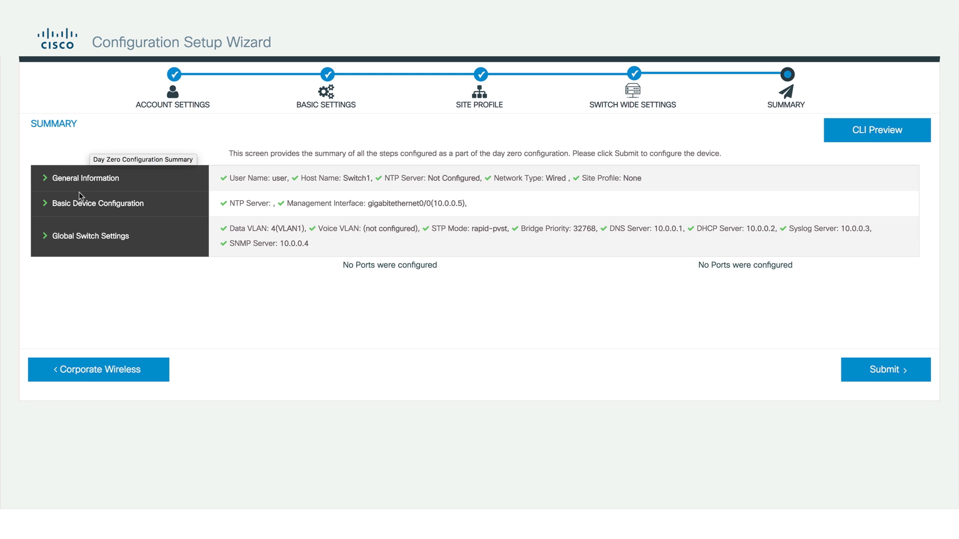
mouse_move(139, 239)
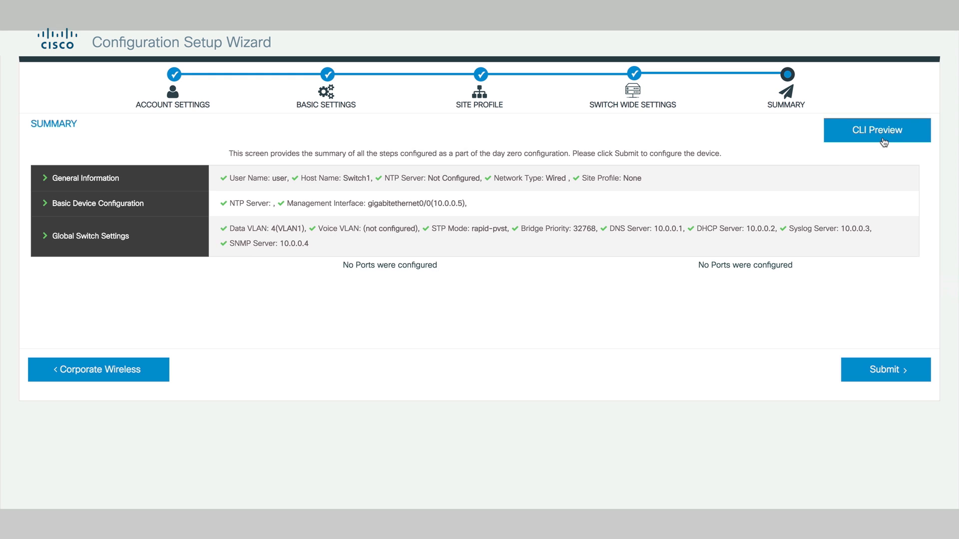
left_click(877, 130)
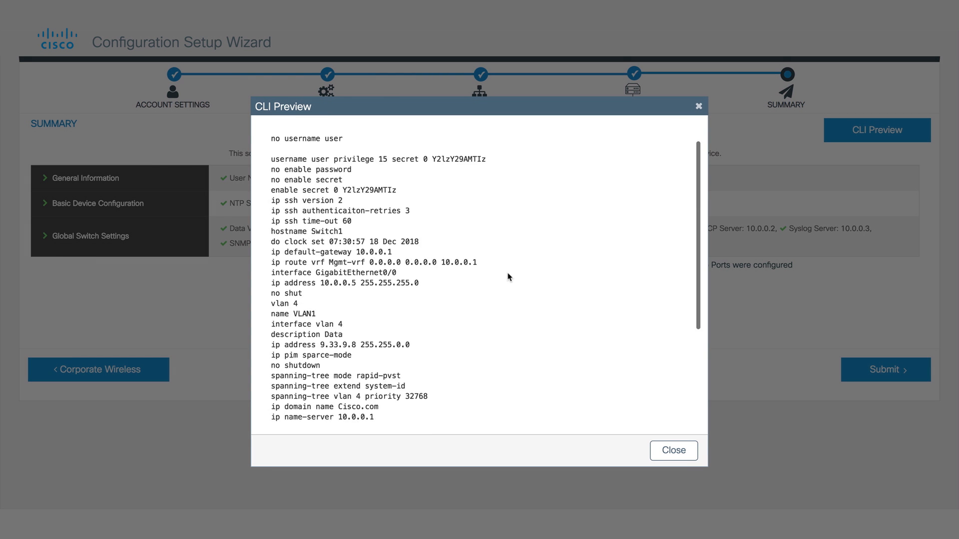
left_click(673, 451)
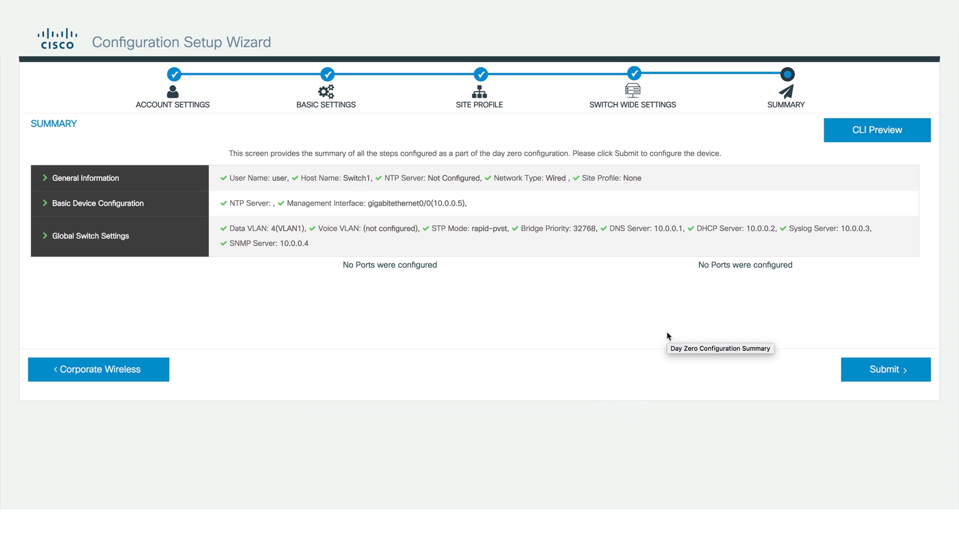
left_click(885, 369)
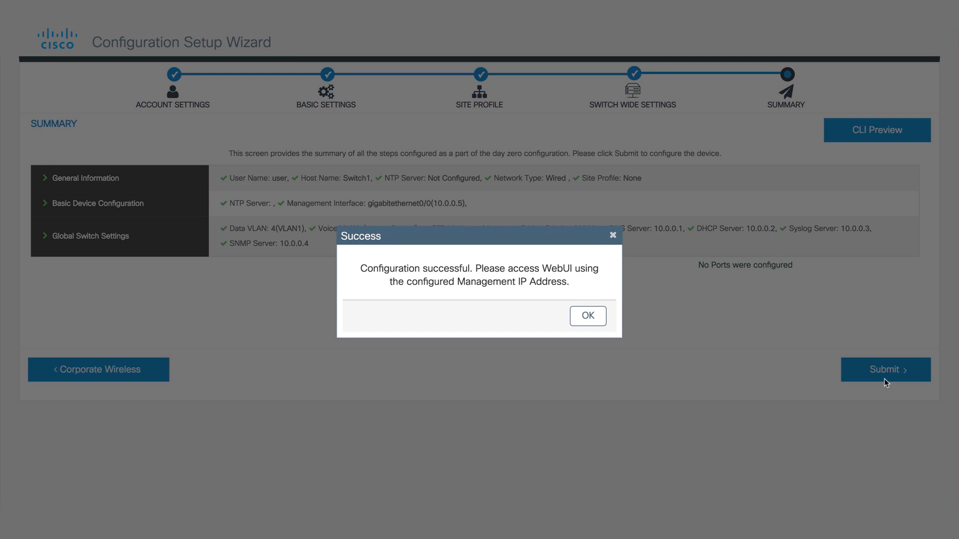
mouse_move(483, 301)
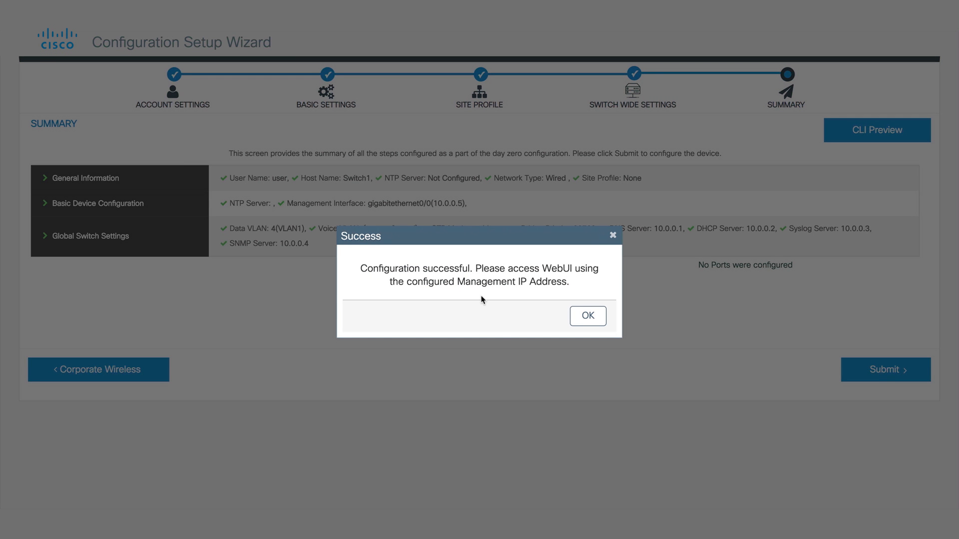